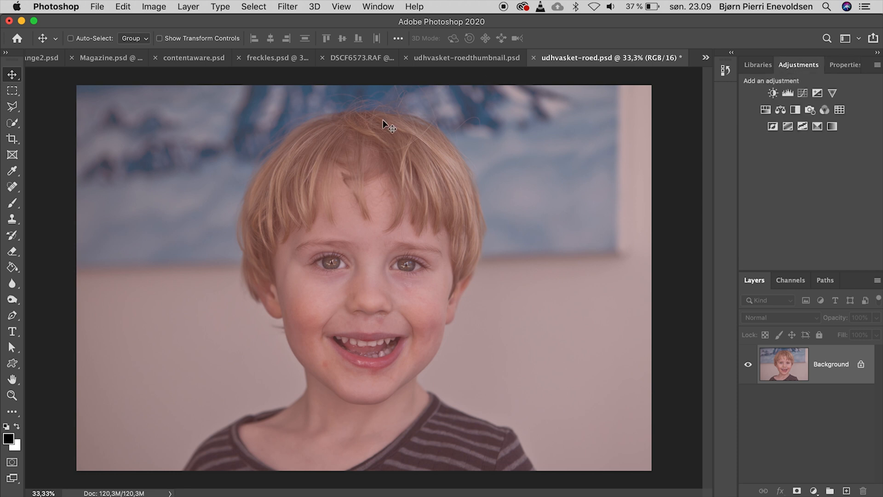
{"action": "mouse_move", "coordinate": [562, 370]}
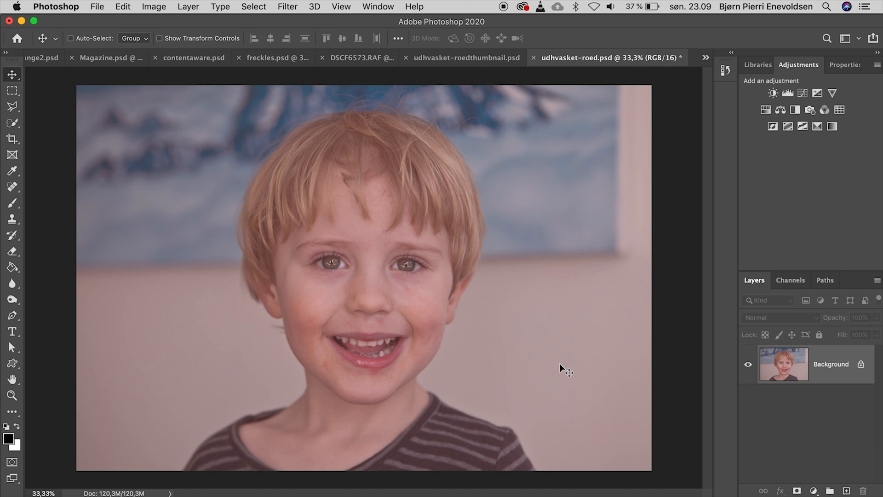
{"action": "mouse_move", "coordinate": [515, 349]}
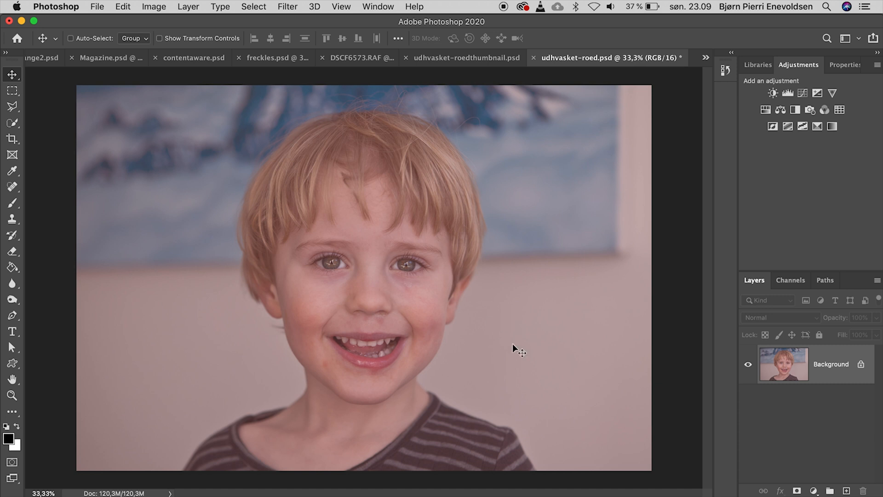
{"action": "mouse_move", "coordinate": [535, 319]}
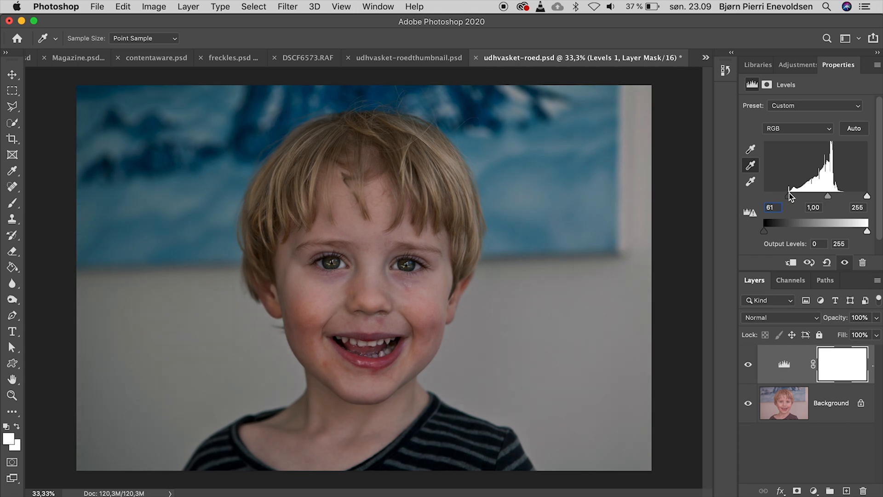
- Set the Levels black input slider to 58 to deepen the shadows
{"action": "left_click_drag", "start_coordinate": [789, 195], "coordinate": [788, 196]}
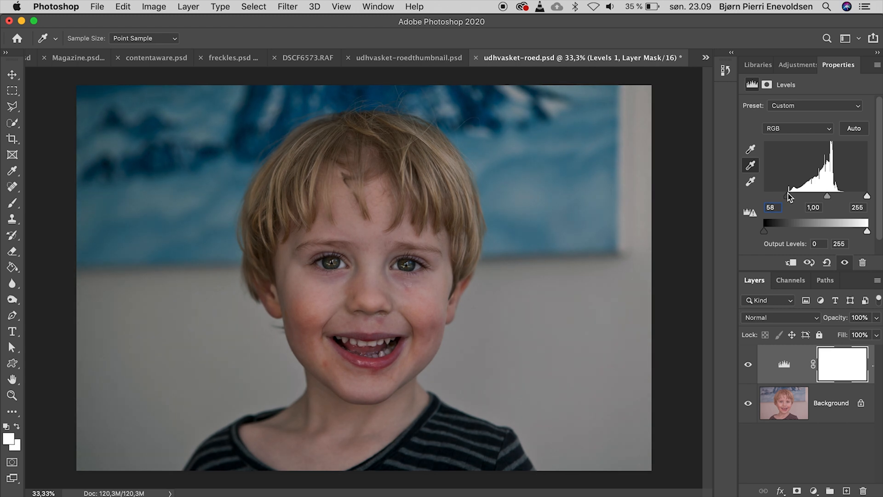
{"action": "left_click_drag", "start_coordinate": [866, 196], "coordinate": [849, 196]}
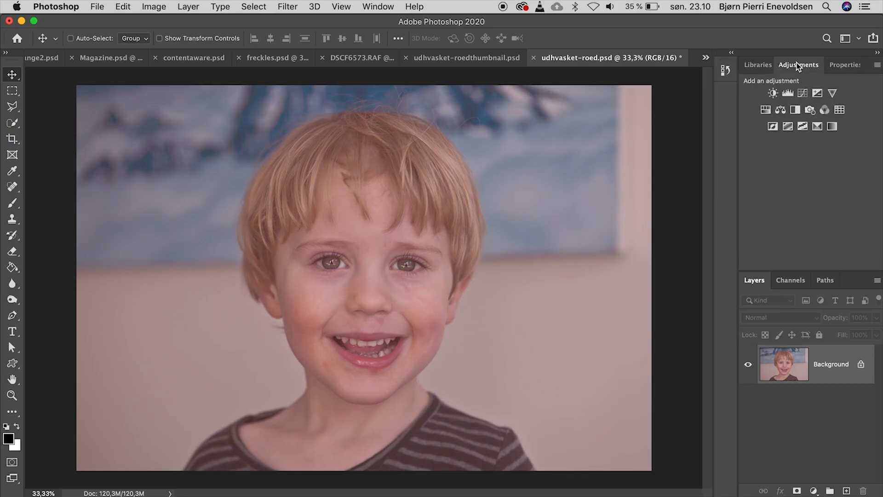
- Bring up the list of adjustment types to add a Levels layer
{"action": "left_click", "coordinate": [787, 93]}
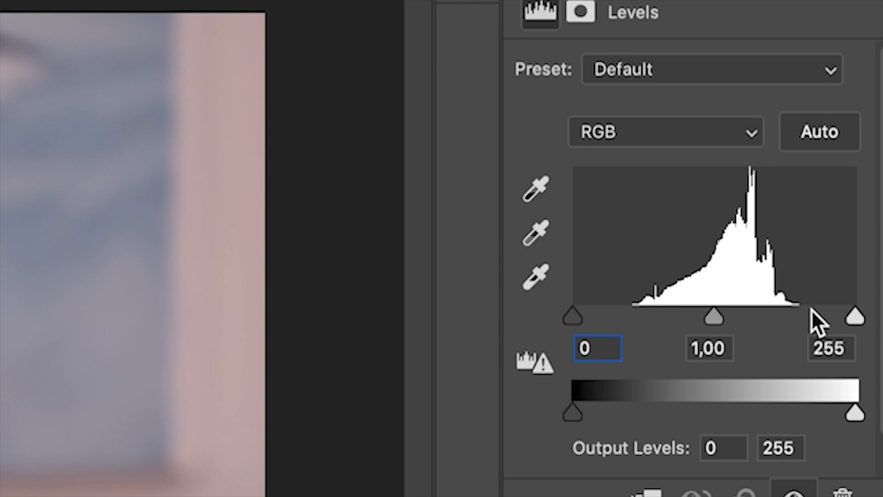
{"action": "mouse_move", "coordinate": [539, 200]}
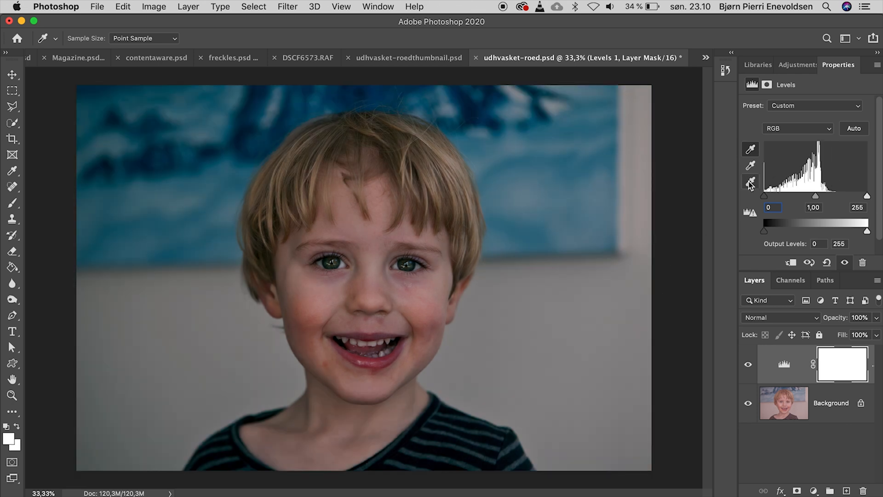
- Rebalance the portrait's tones in Levels by sampling the wall
{"action": "left_click_drag", "start_coordinate": [867, 195], "coordinate": [836, 195]}
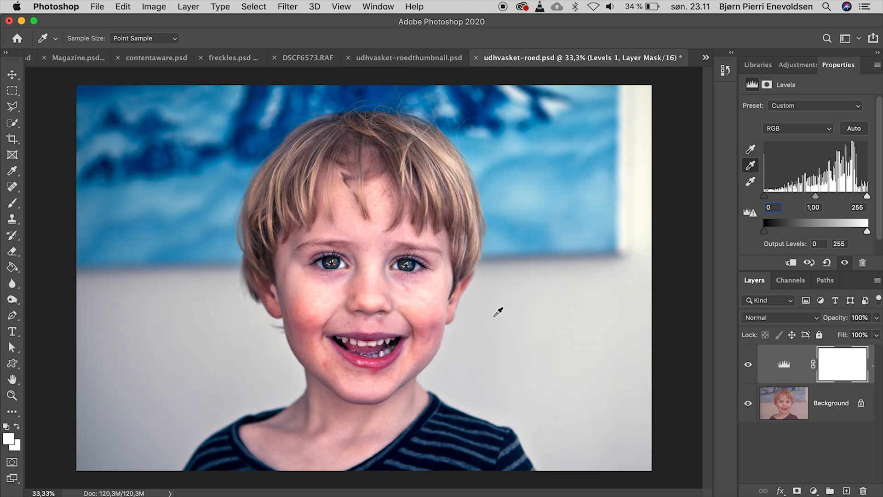
{"action": "mouse_move", "coordinate": [801, 373]}
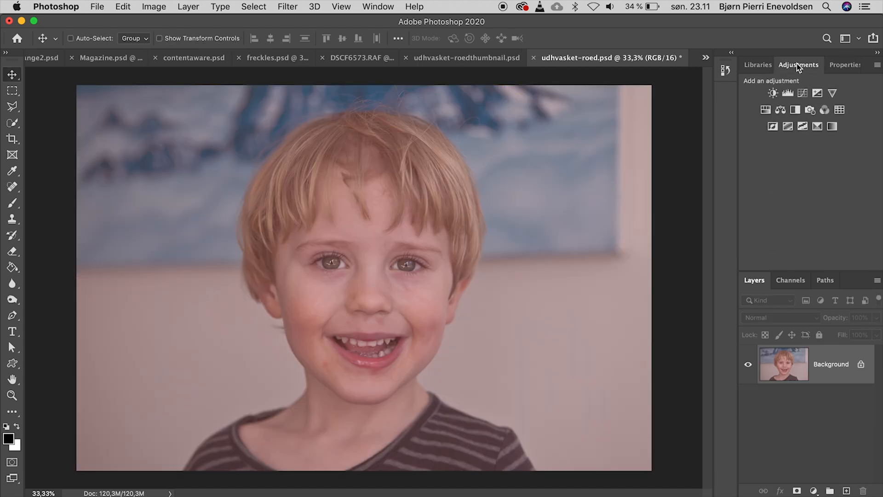
- Bring up the adjustment types again to add a fresh Levels layer
{"action": "left_click", "coordinate": [787, 93]}
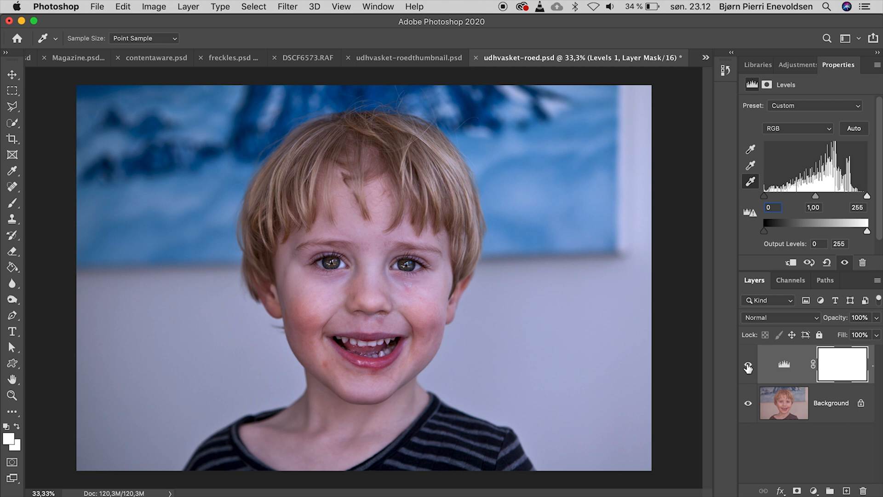
- Hide Levels 1 and lower the new Levels white input to 199
{"action": "left_click", "coordinate": [748, 365]}
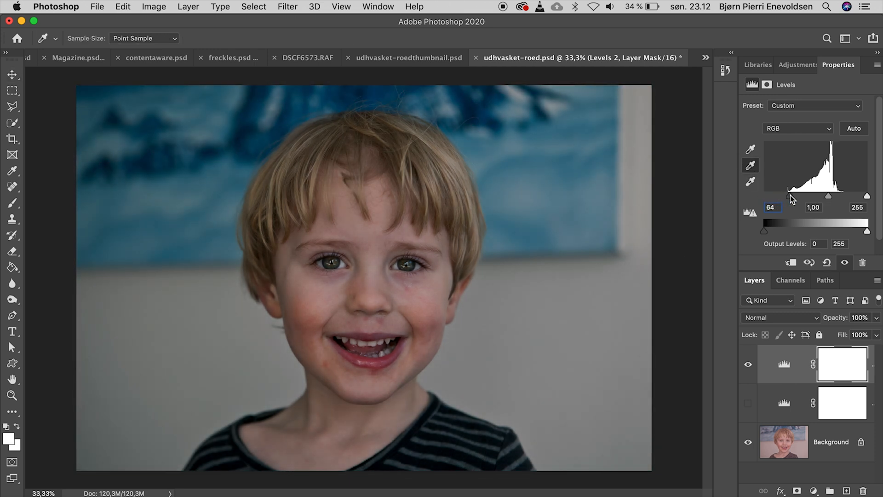
{"action": "left_click_drag", "start_coordinate": [867, 196], "coordinate": [843, 196]}
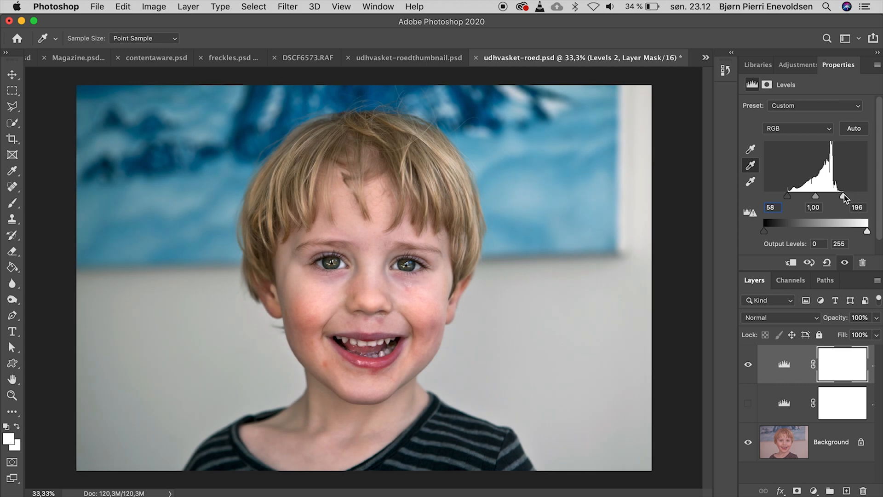
{"action": "left_click_drag", "start_coordinate": [846, 213], "coordinate": [845, 212]}
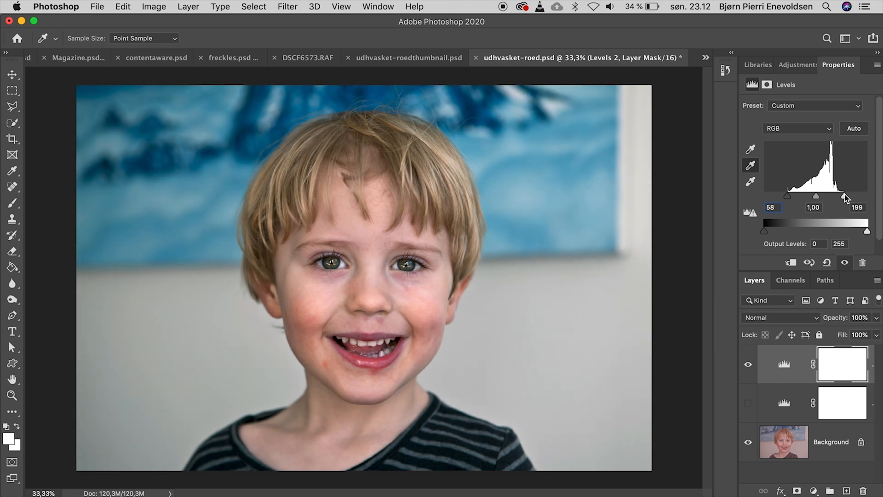